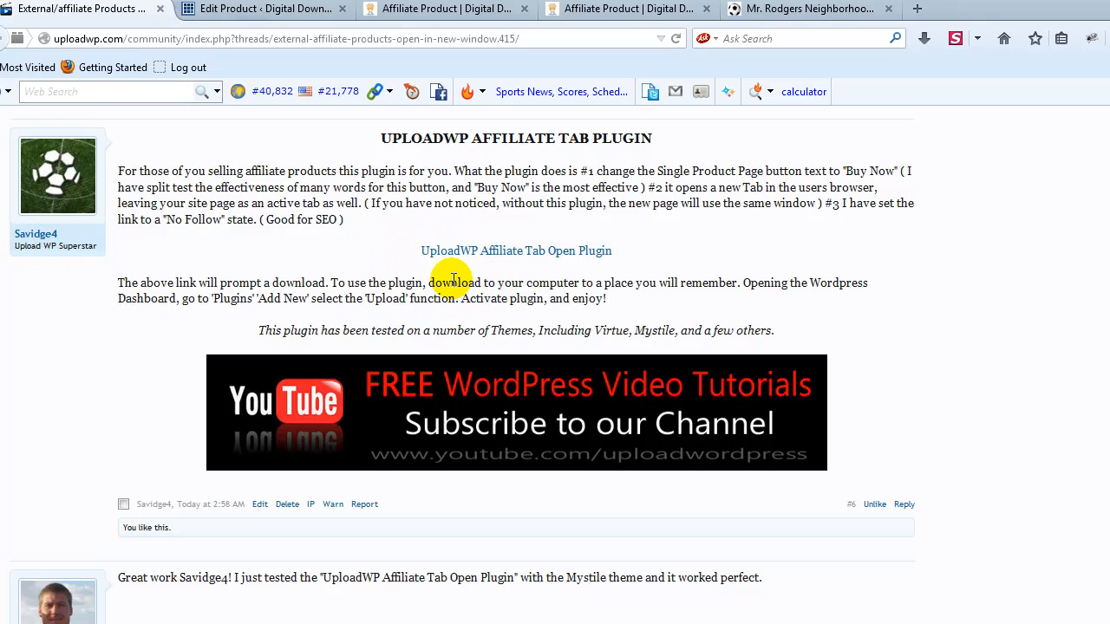
mouse_move(528, 282)
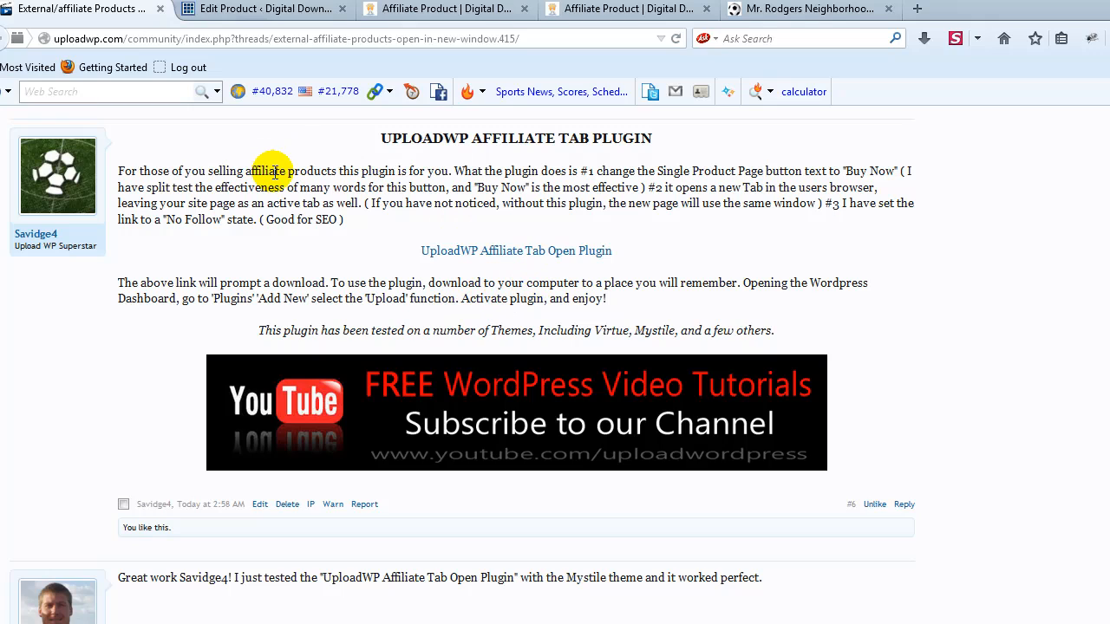
mouse_move(520, 209)
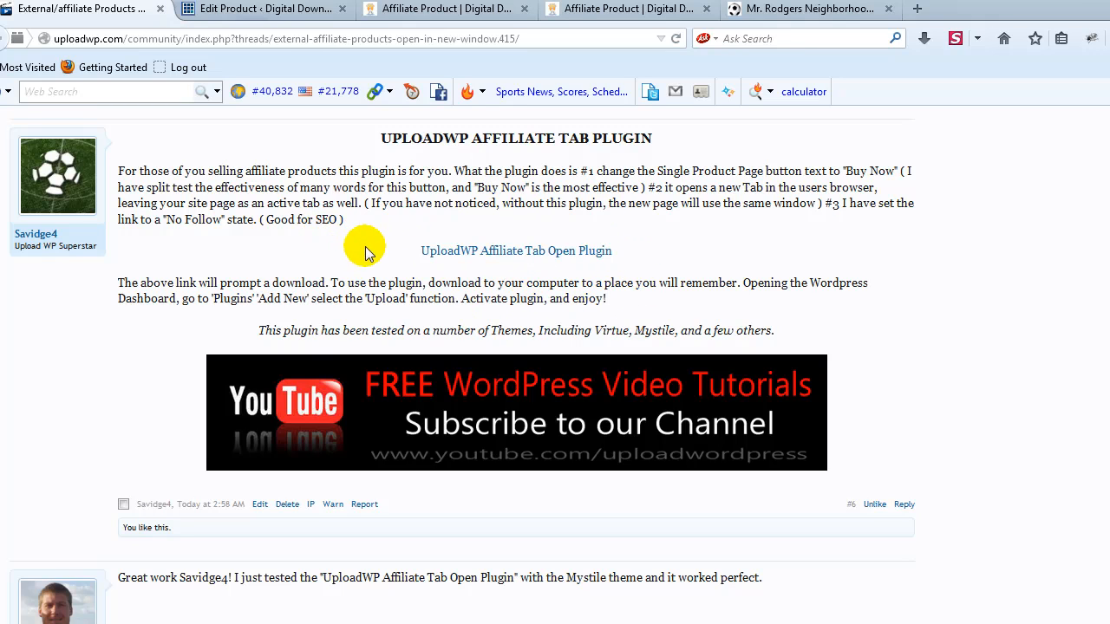
mouse_move(506, 283)
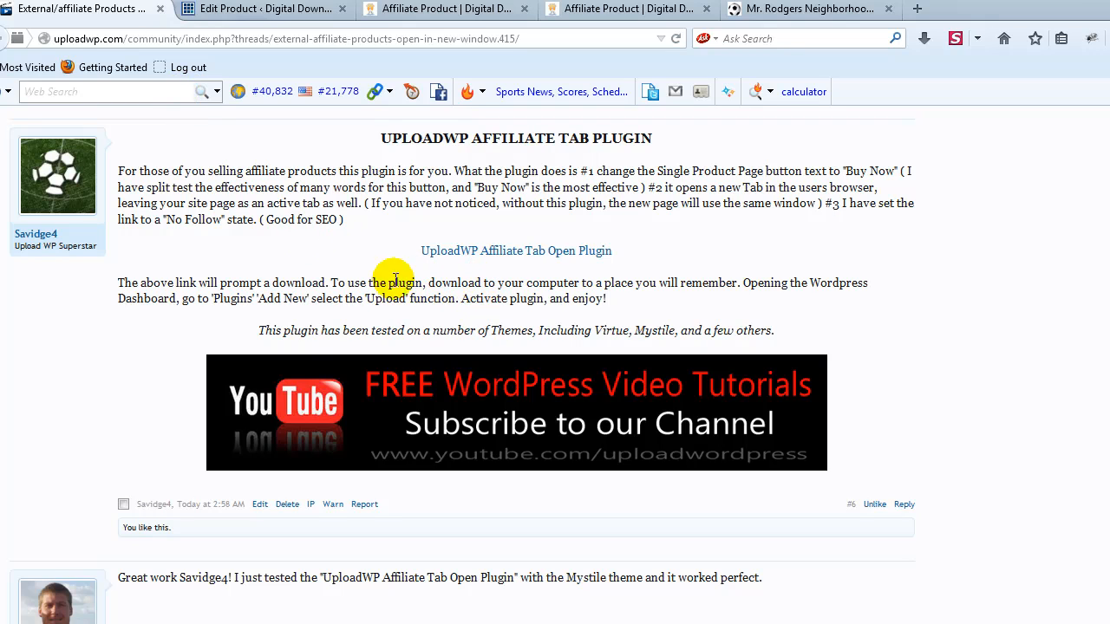
mouse_move(483, 283)
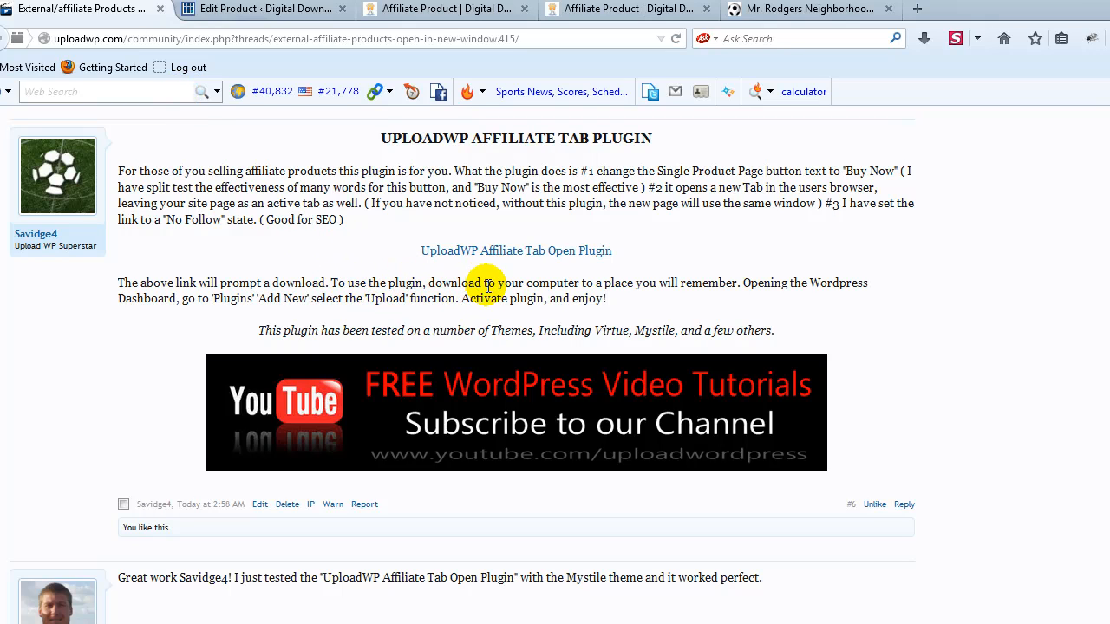
mouse_move(487, 246)
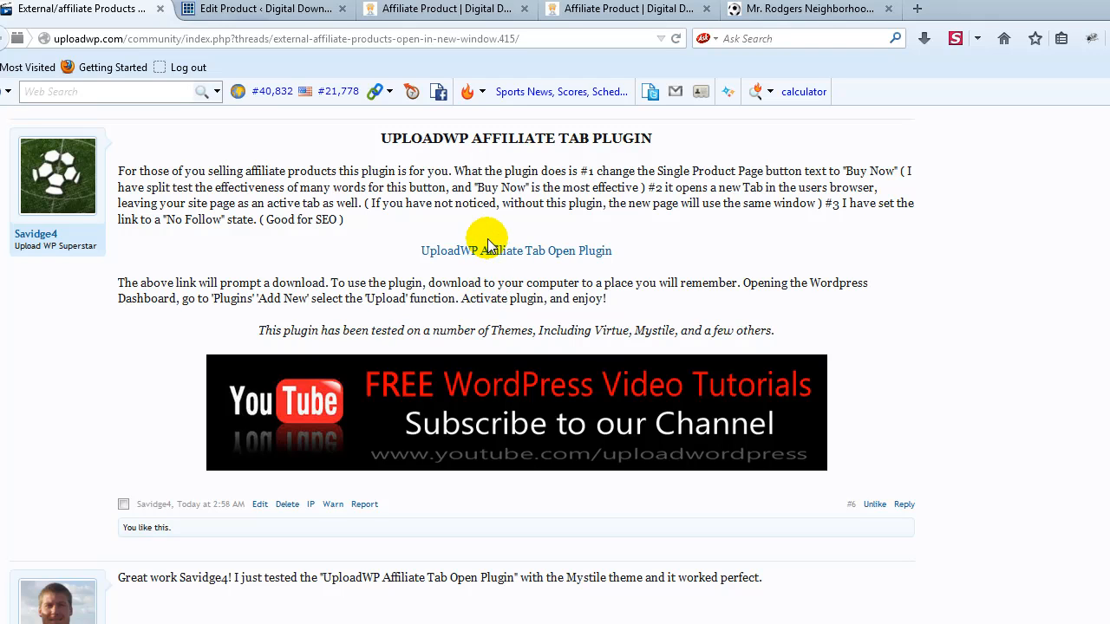
Start downloading the UploadWP Affiliate Tab Open plugin, dismiss the prompt, and view the Affiliate Product page.
click(515, 251)
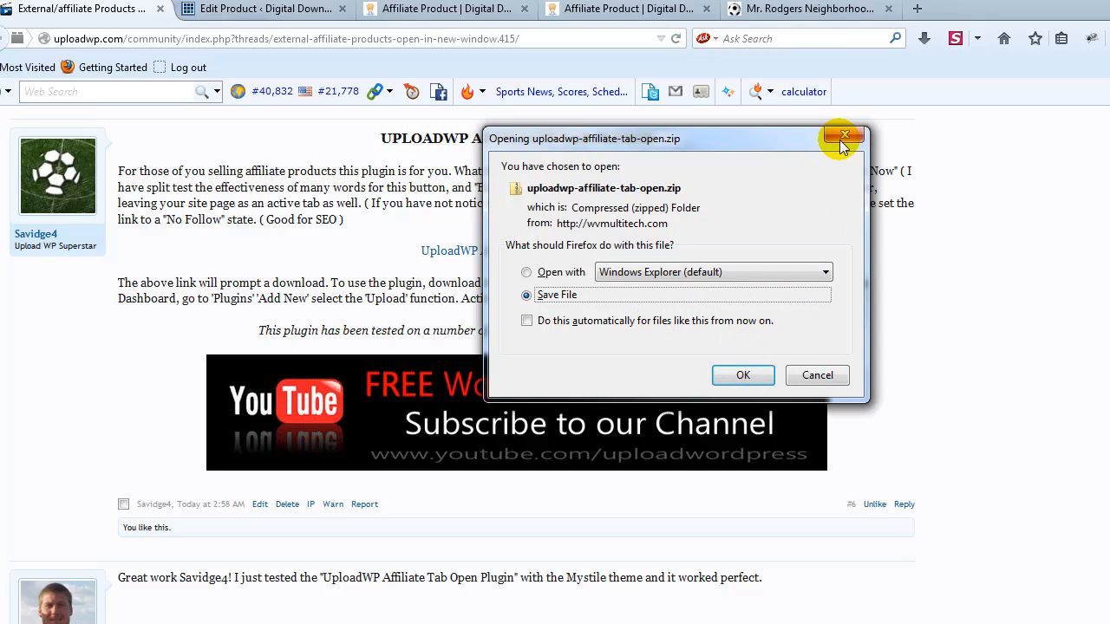
click(841, 136)
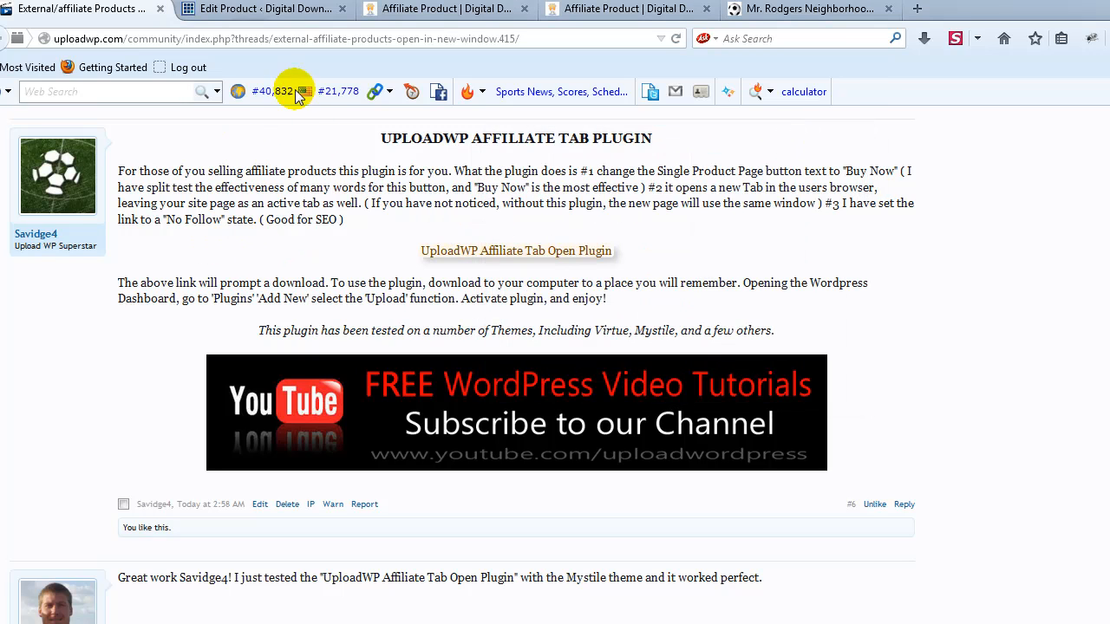
click(447, 9)
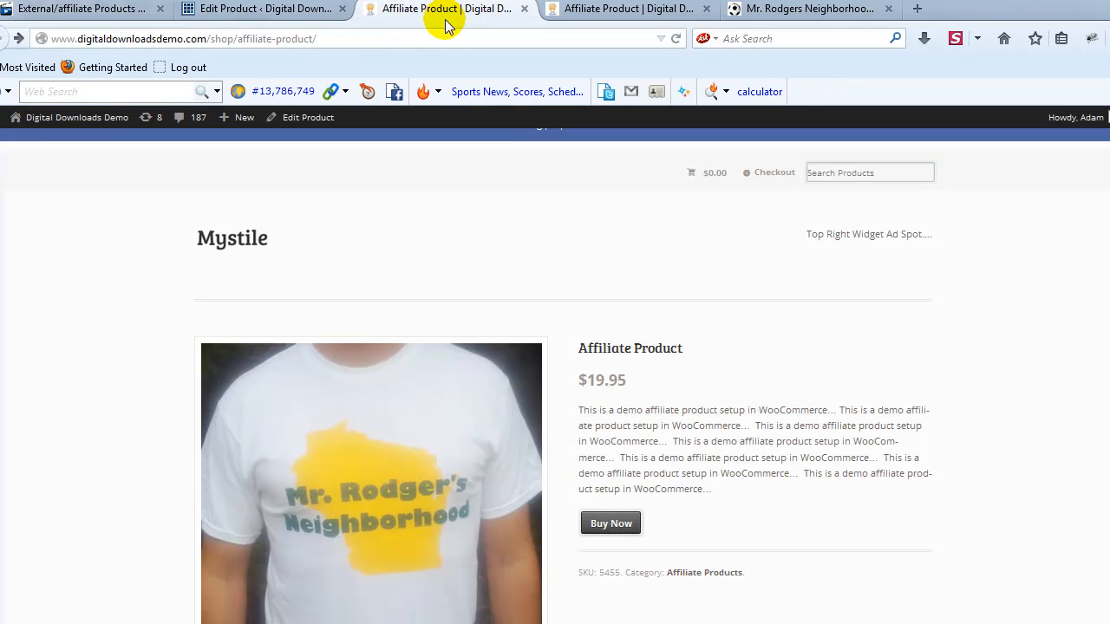
mouse_move(433, 247)
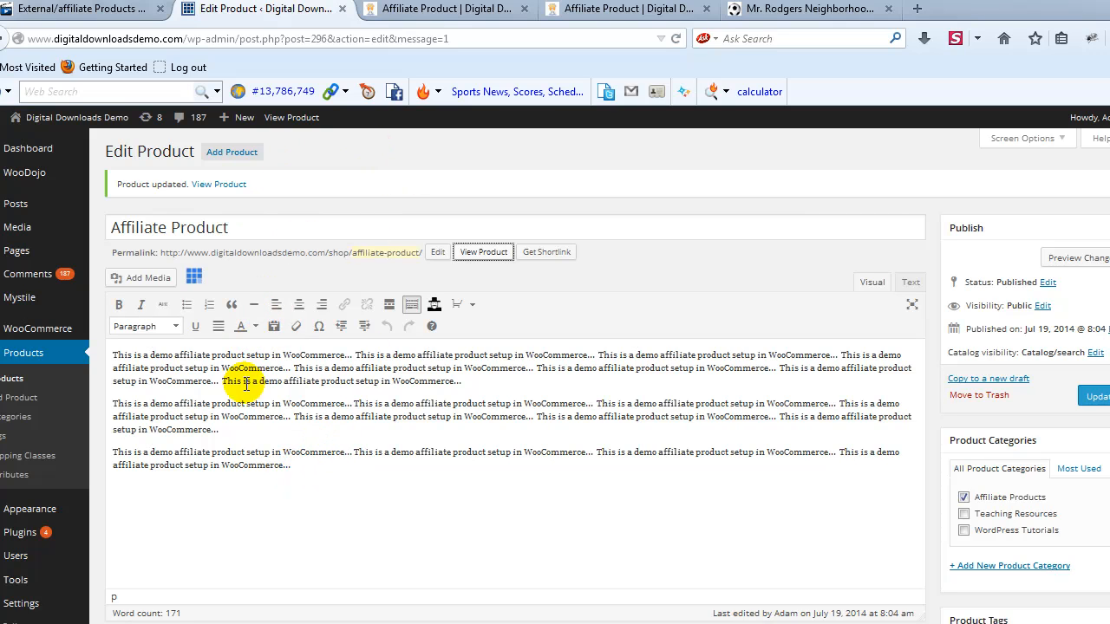
mouse_move(241, 391)
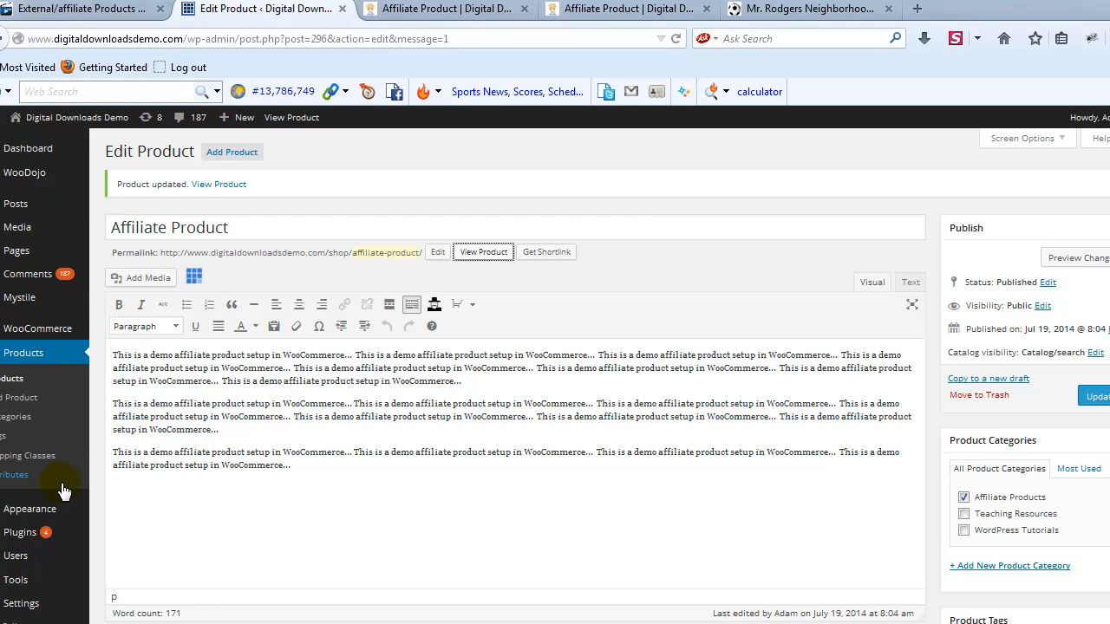
mouse_move(20, 531)
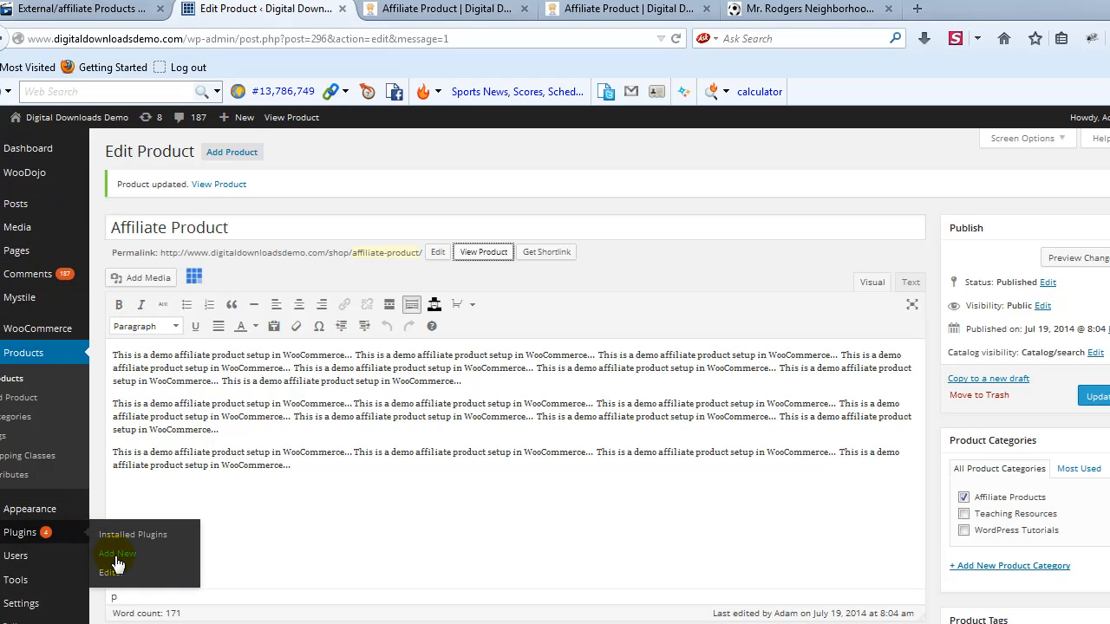
Go to Plugins > Add New from the dashboard sidebar.
click(116, 553)
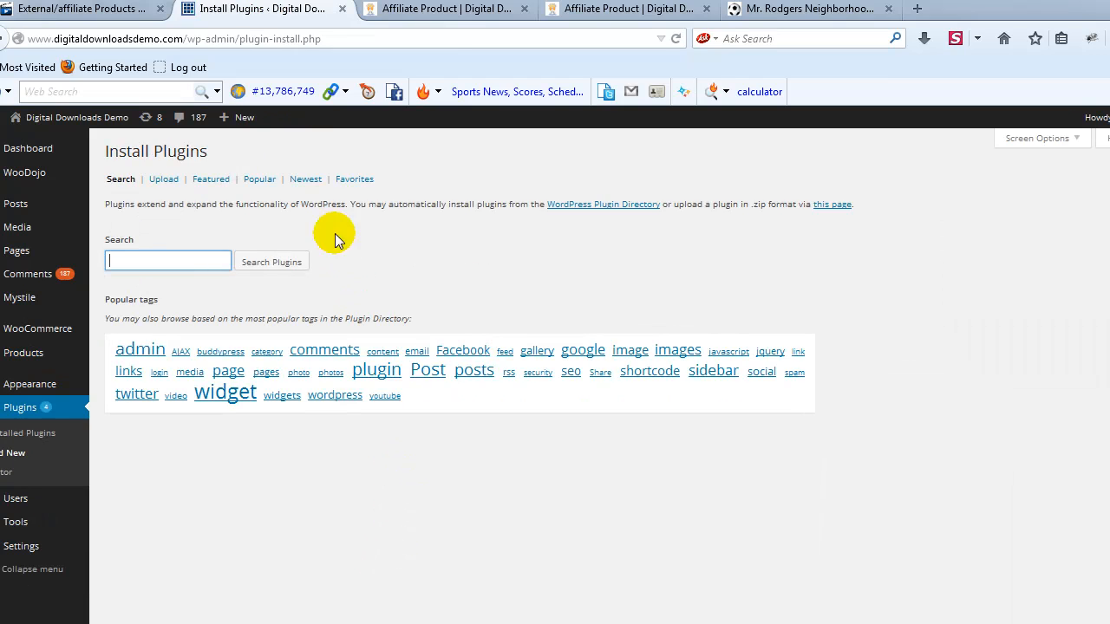
Upload uploadwp-affiliate-tab-open.zip from the UploadWP Affiliate Tab Plugin folder and click Install Now.
click(163, 179)
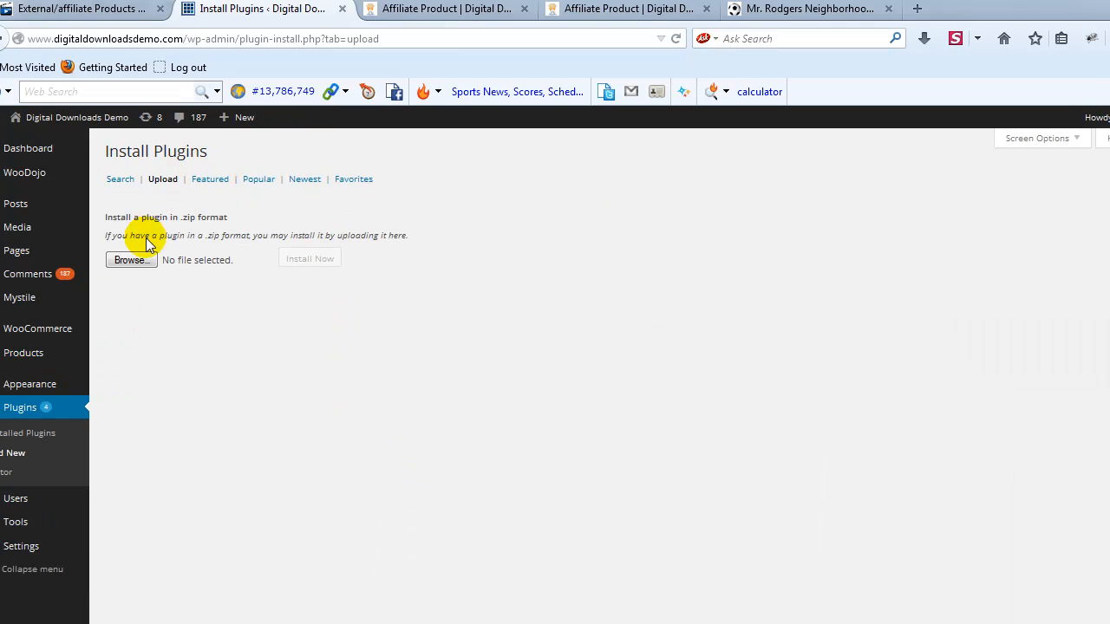
click(131, 261)
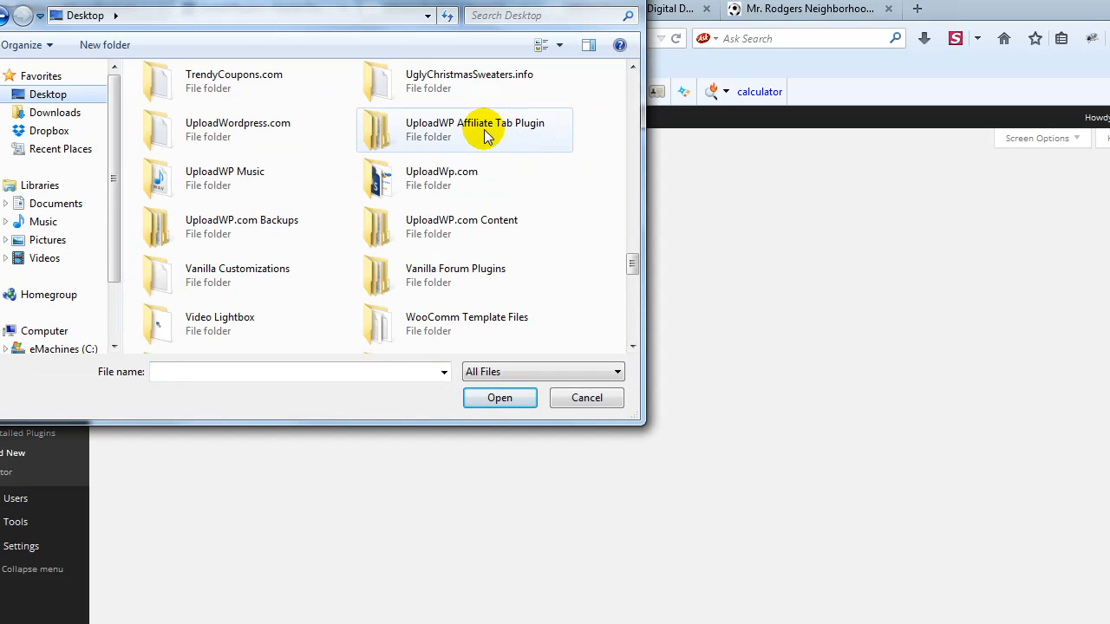
double_click(475, 130)
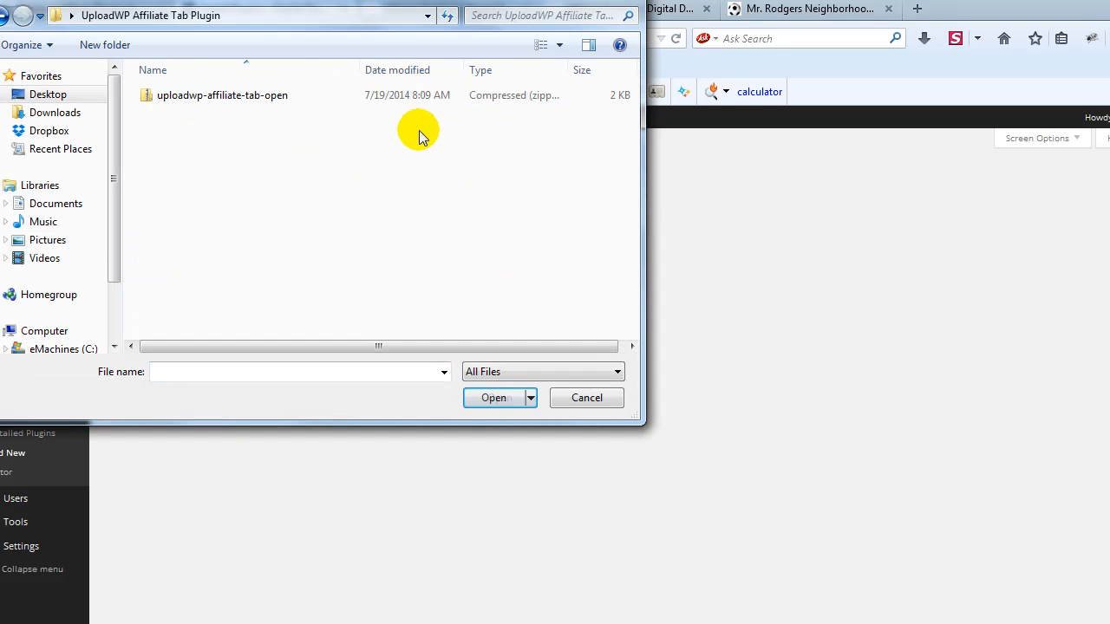
click(222, 95)
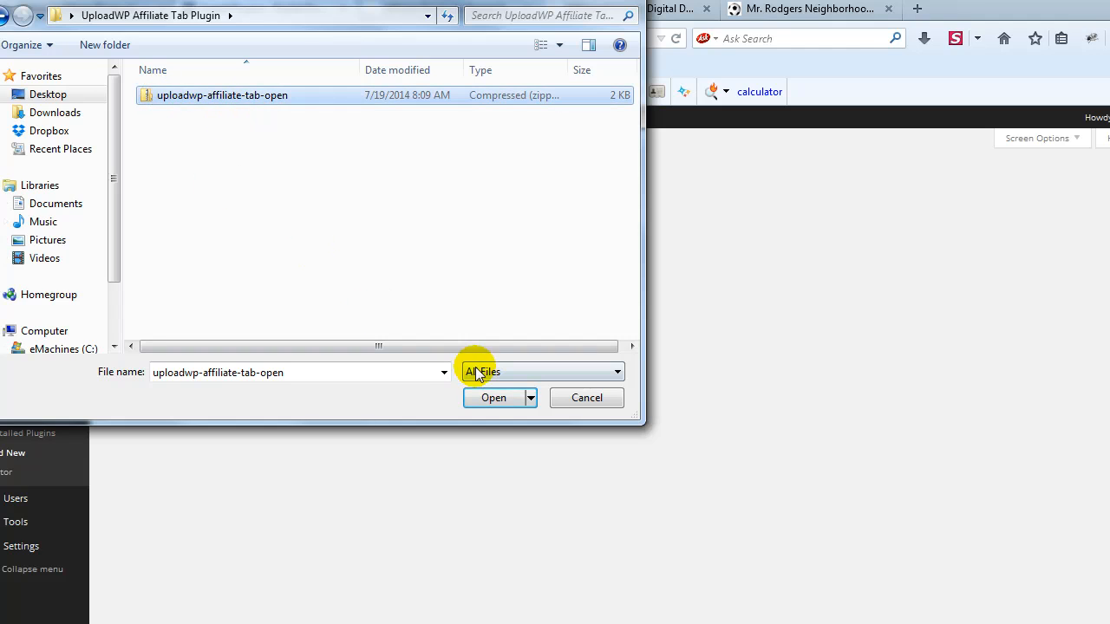
click(493, 397)
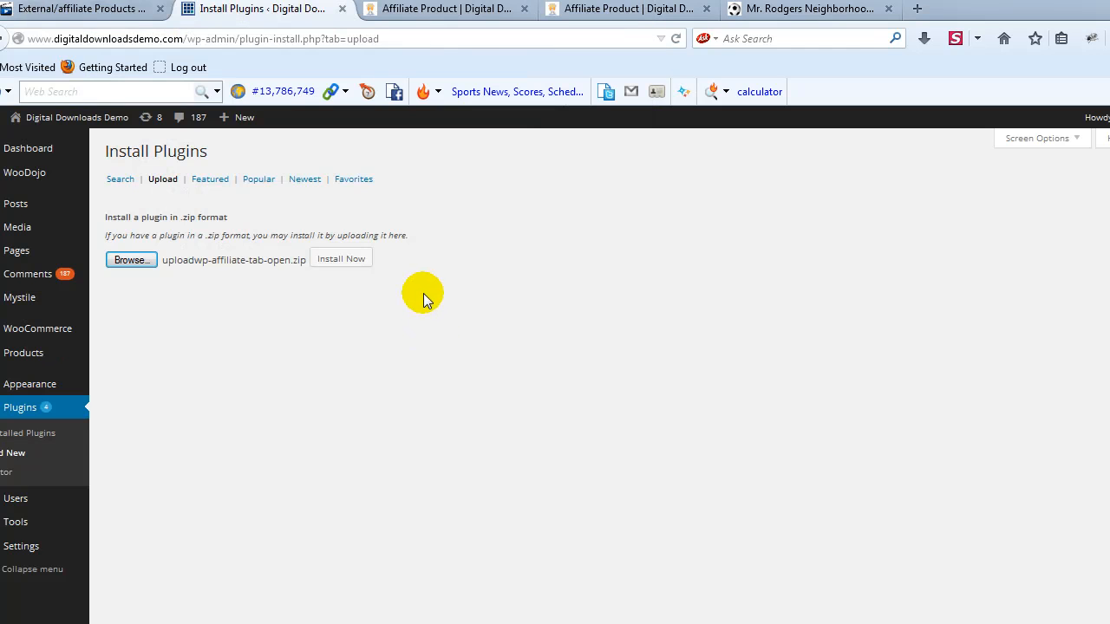
click(340, 258)
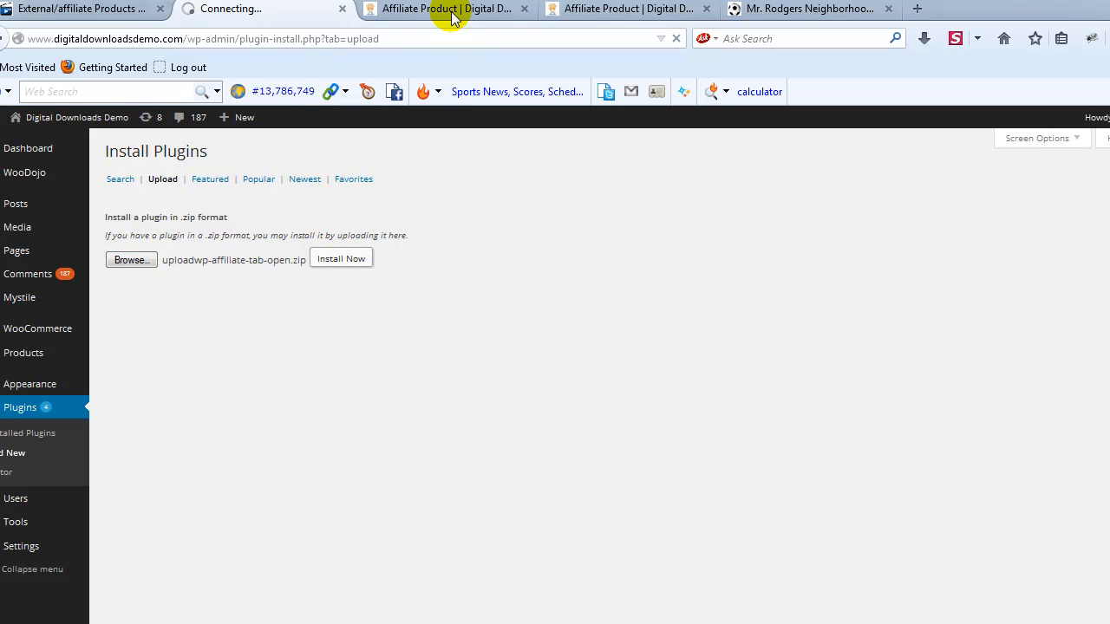
click(446, 9)
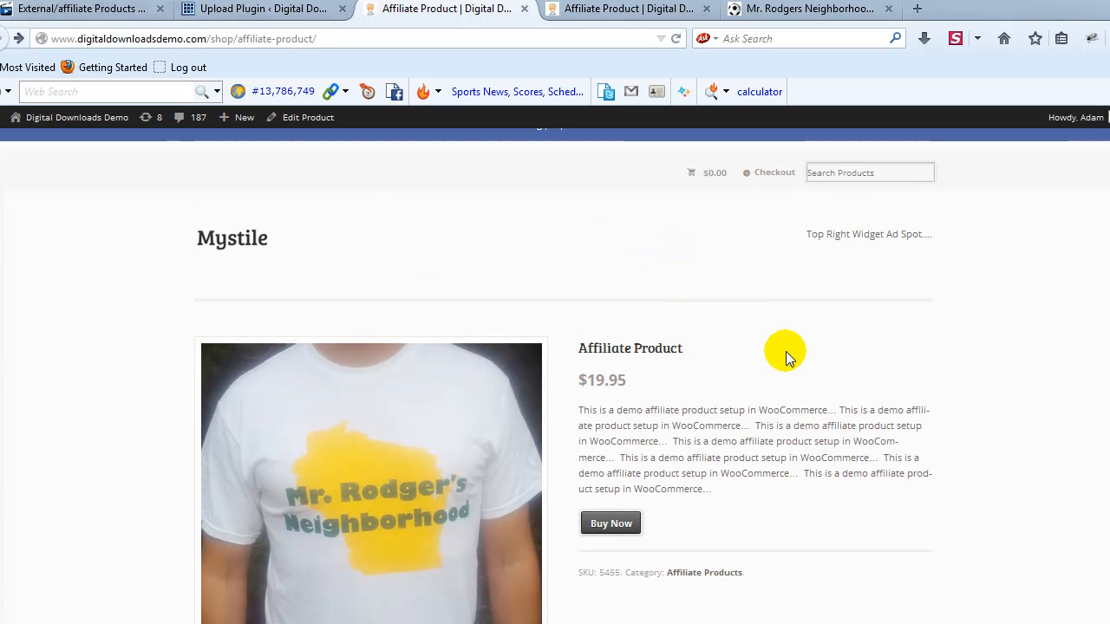
Click Buy Now, which opens World Cup Tees in the same tab, then return to the upload tab.
scroll(down, 3)
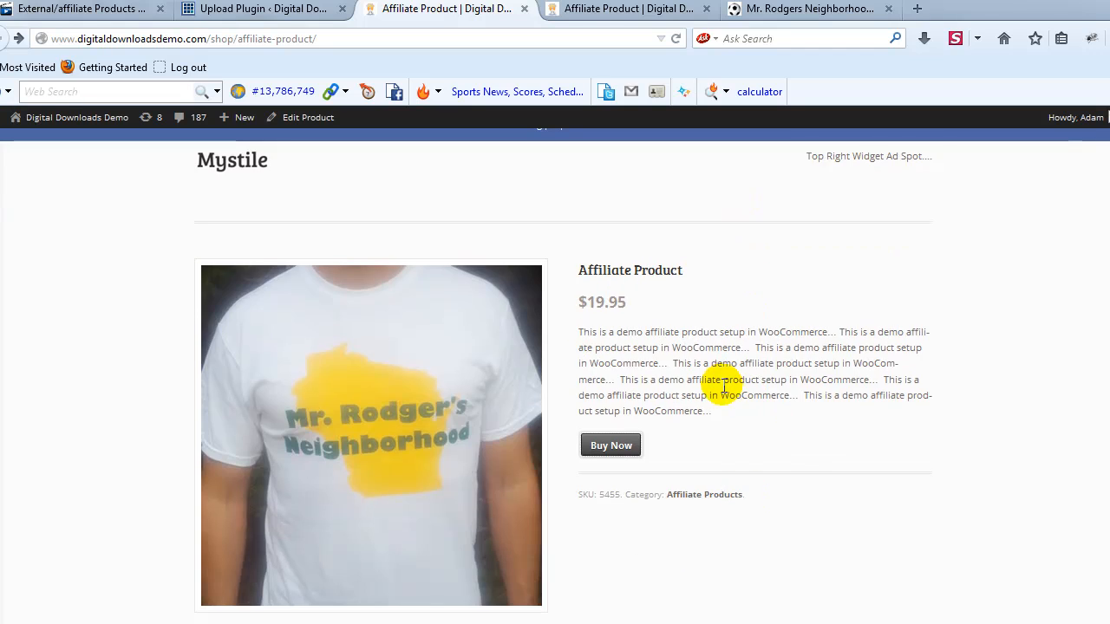
click(611, 445)
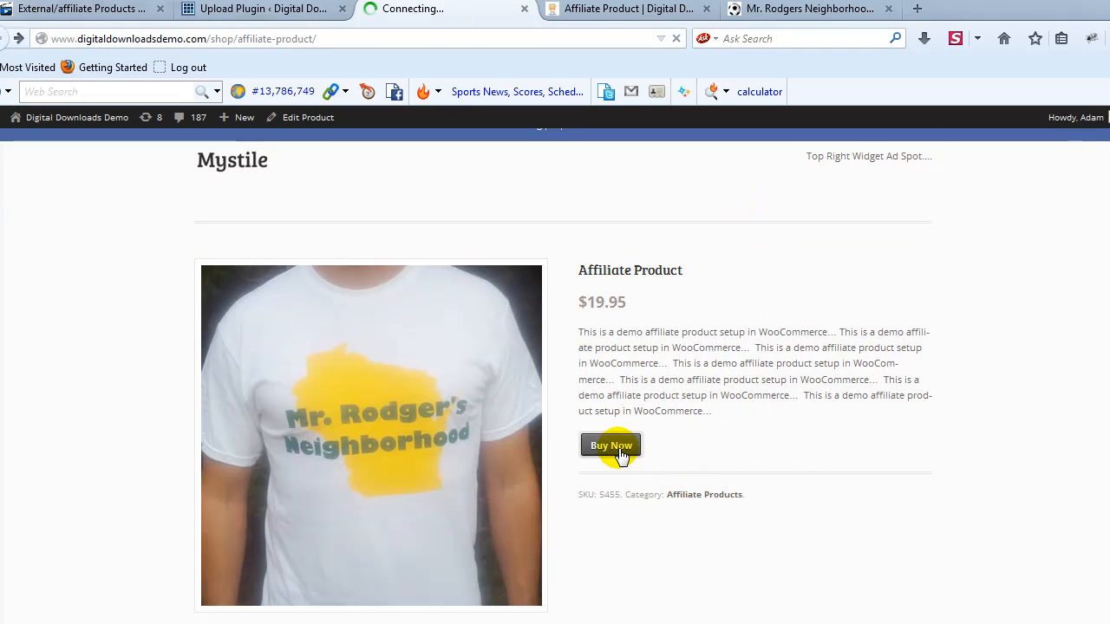
click(611, 445)
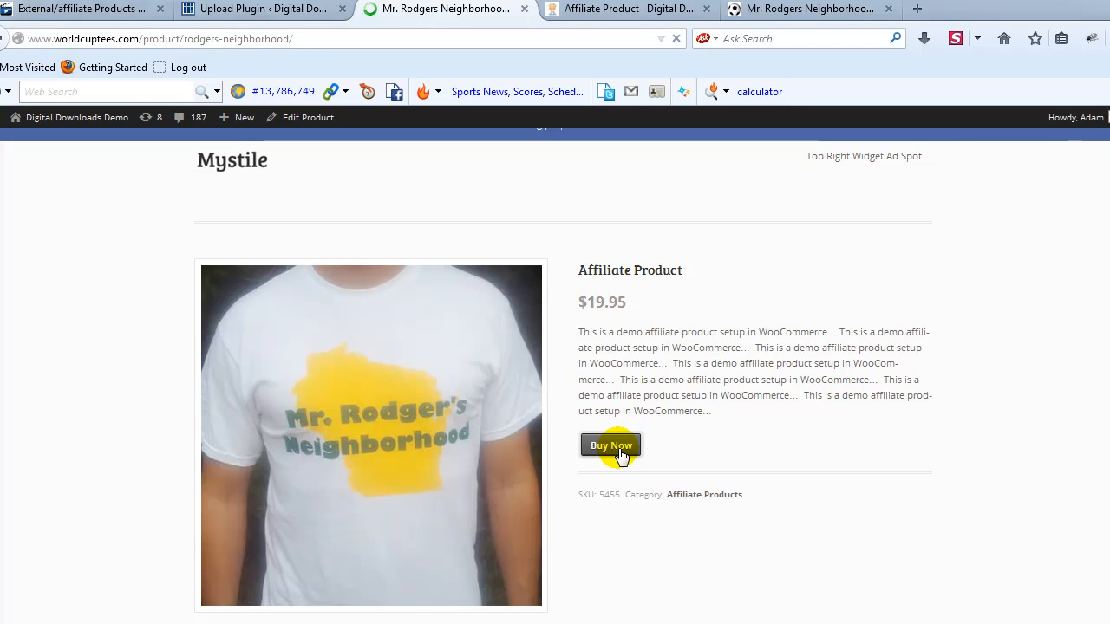
click(610, 444)
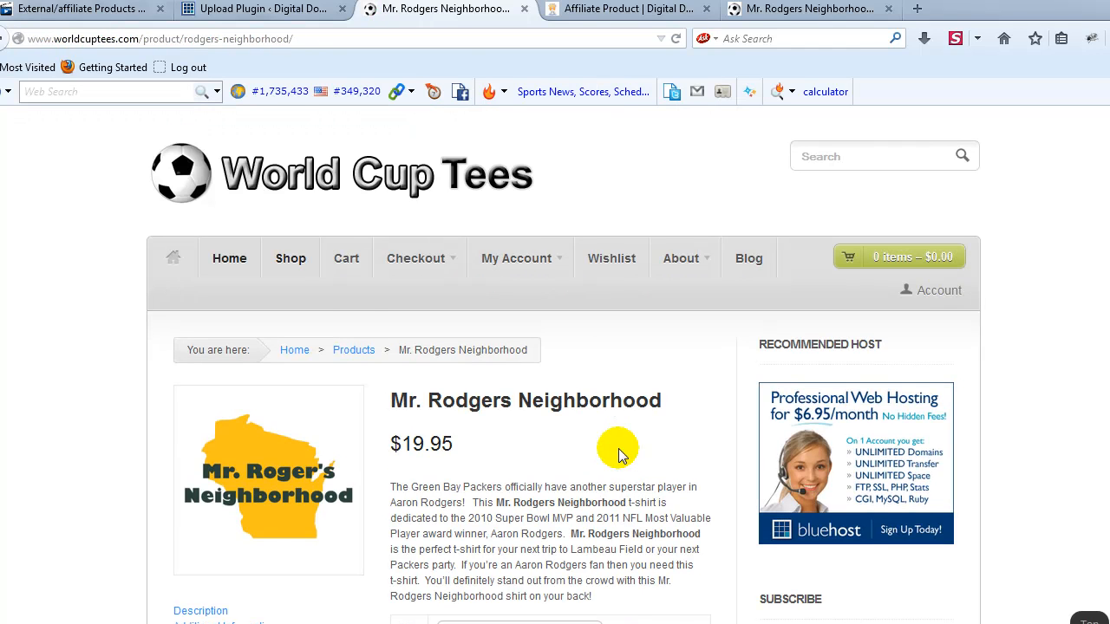
mouse_move(521, 38)
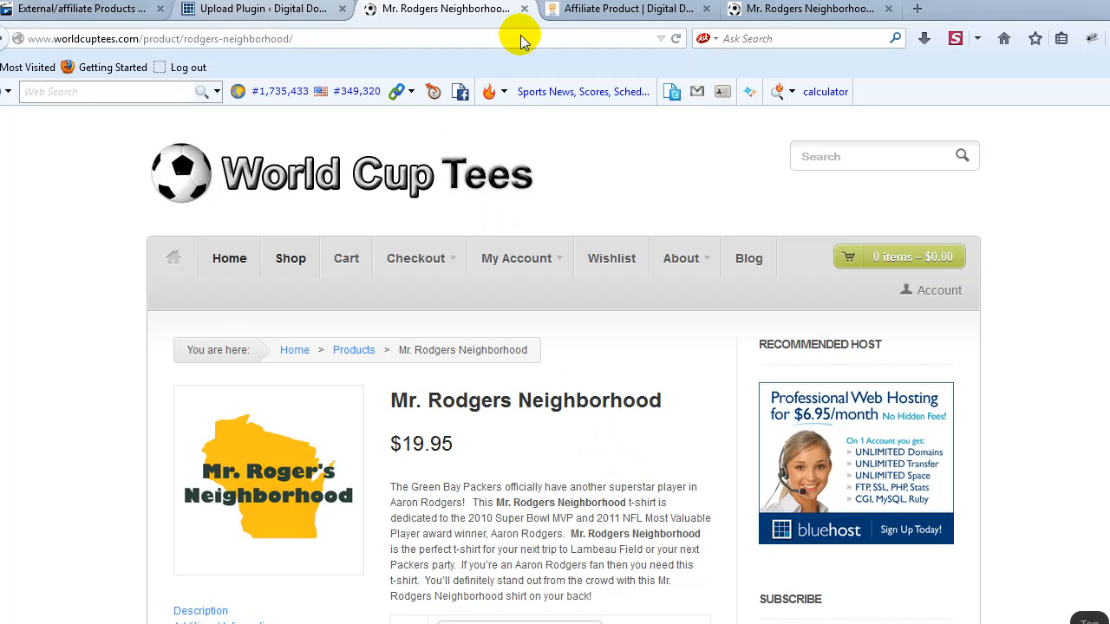
mouse_move(485, 321)
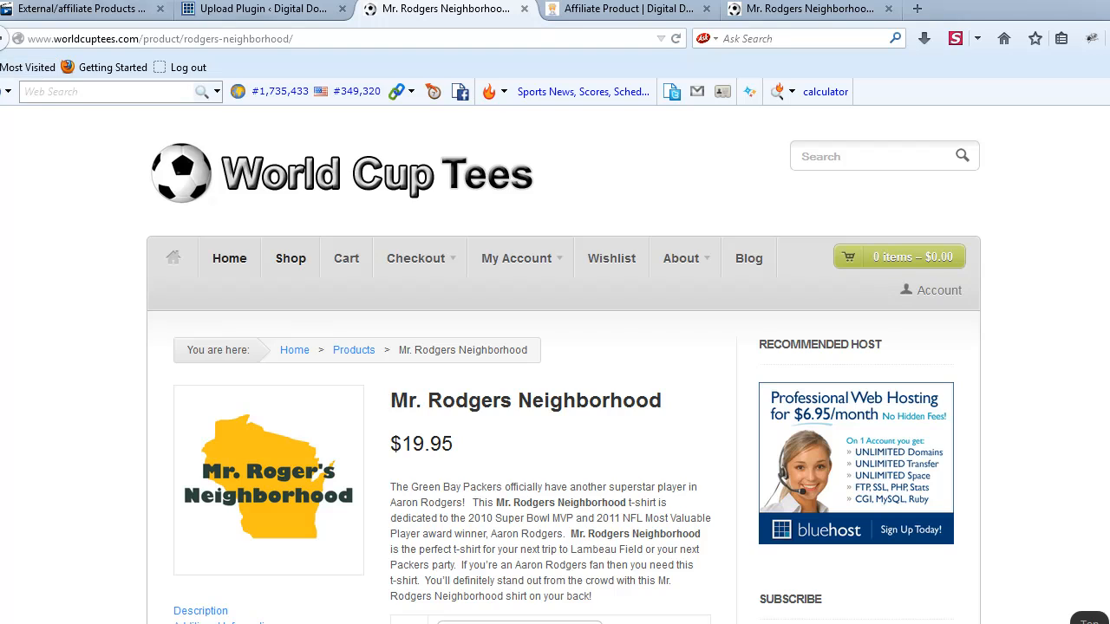
click(446, 9)
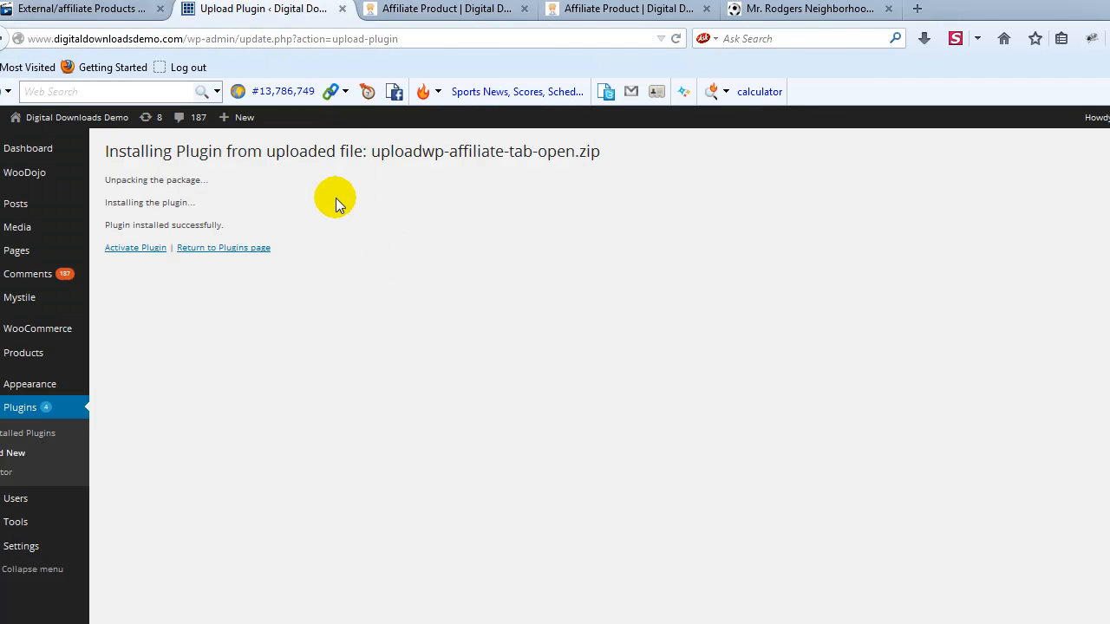
mouse_move(173, 208)
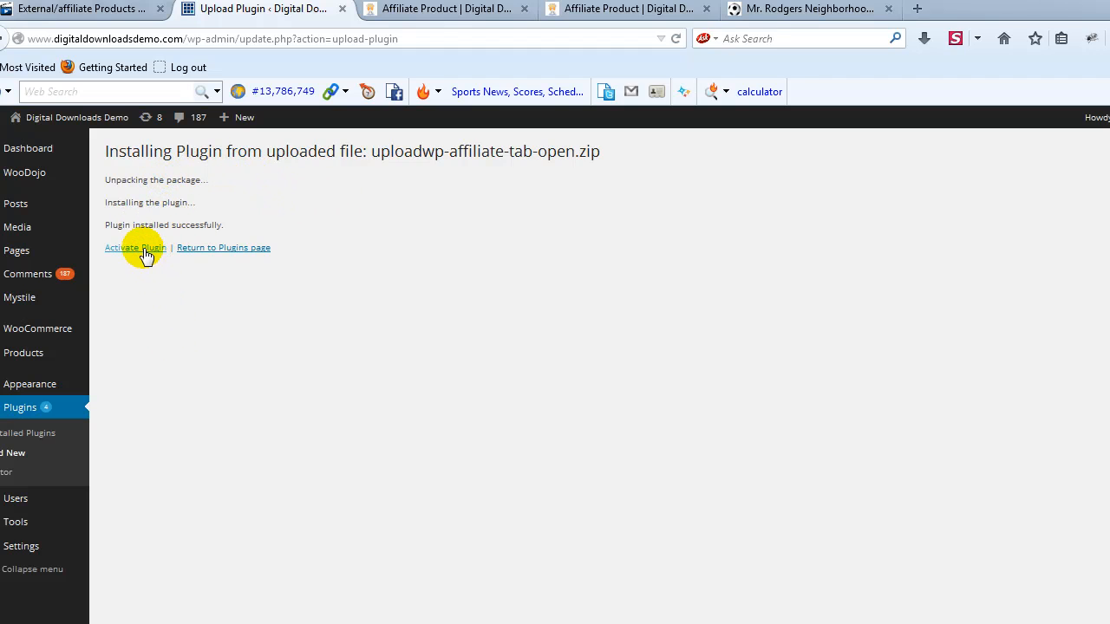
Activate the plugin and scroll the Plugins list to find Uploadwp Affiliate Tab Open as active.
click(135, 247)
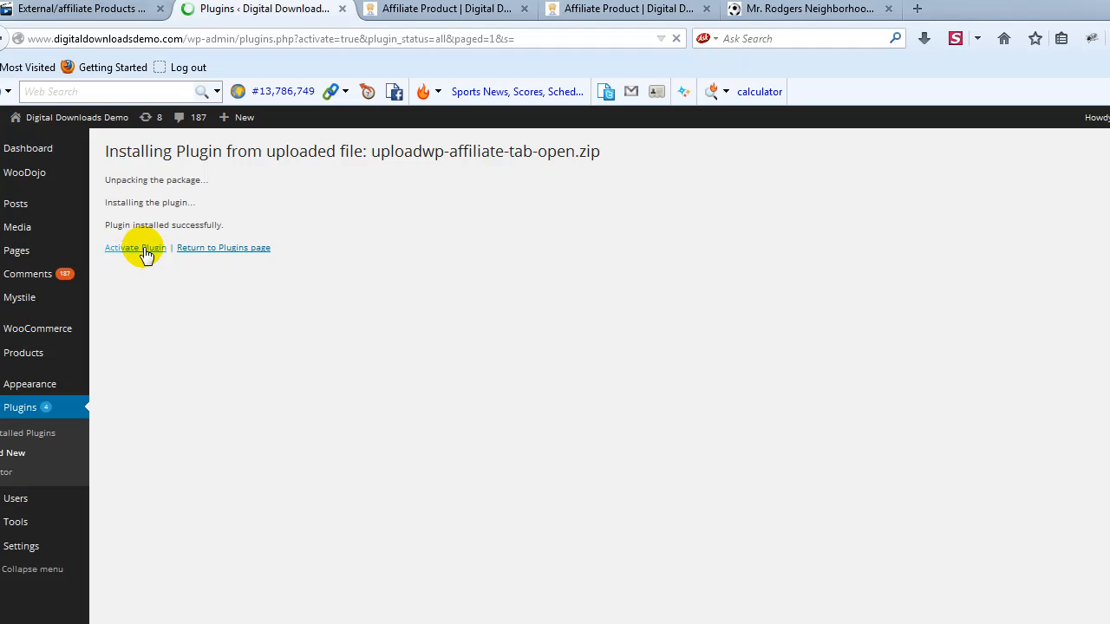
click(135, 247)
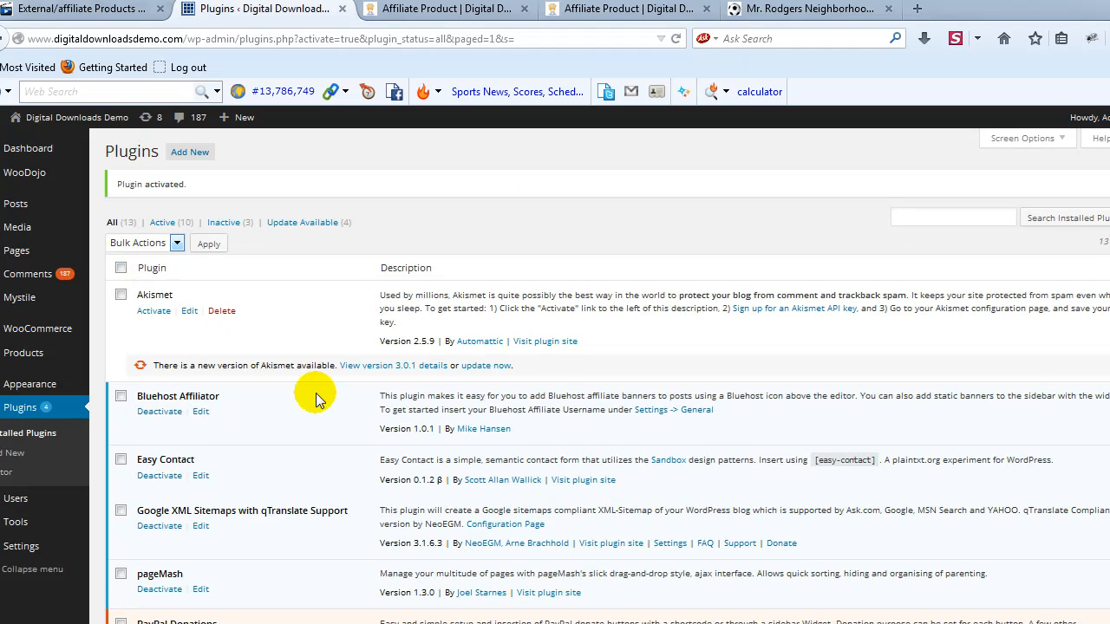
scroll(down, 3)
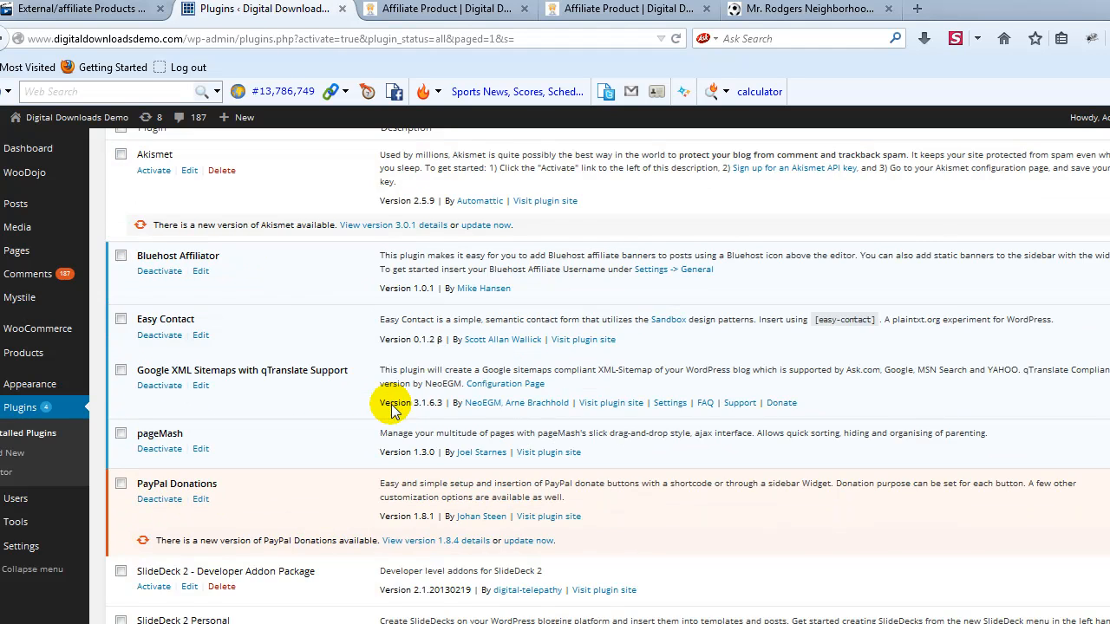
scroll(down, 3)
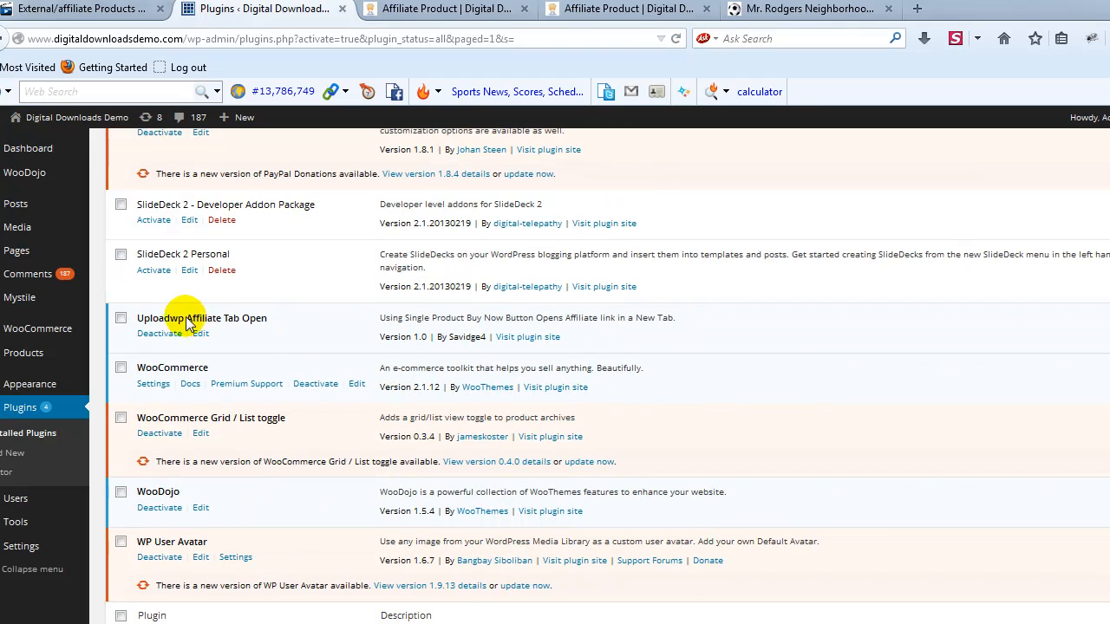
mouse_move(233, 325)
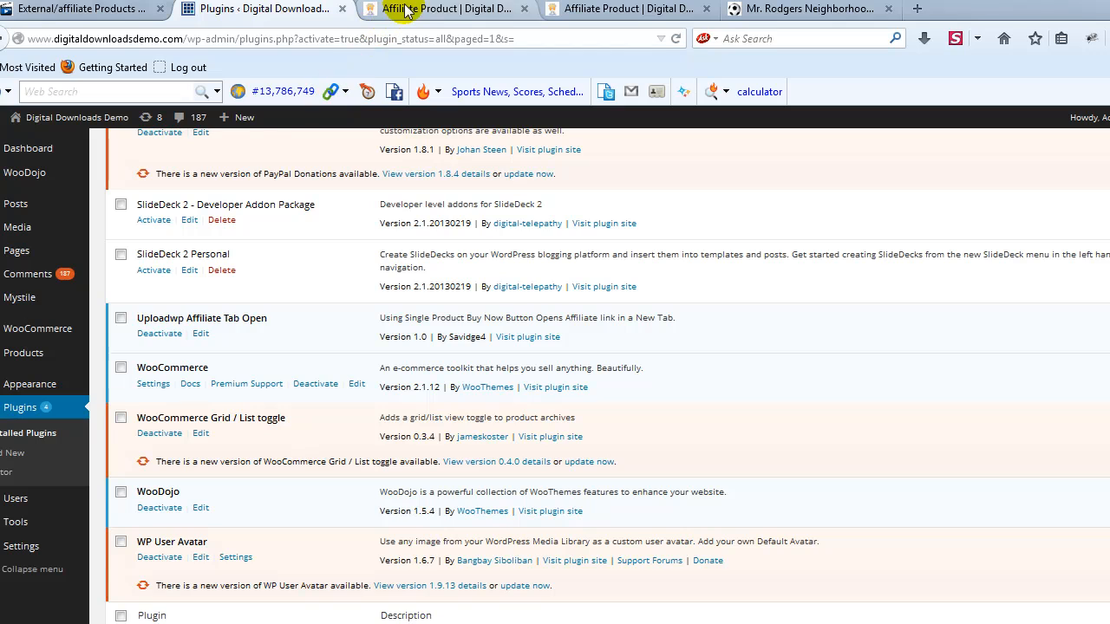
Click Buy Now on the Affiliate Product page to confirm a new tab opens, then return to the forum.
click(447, 9)
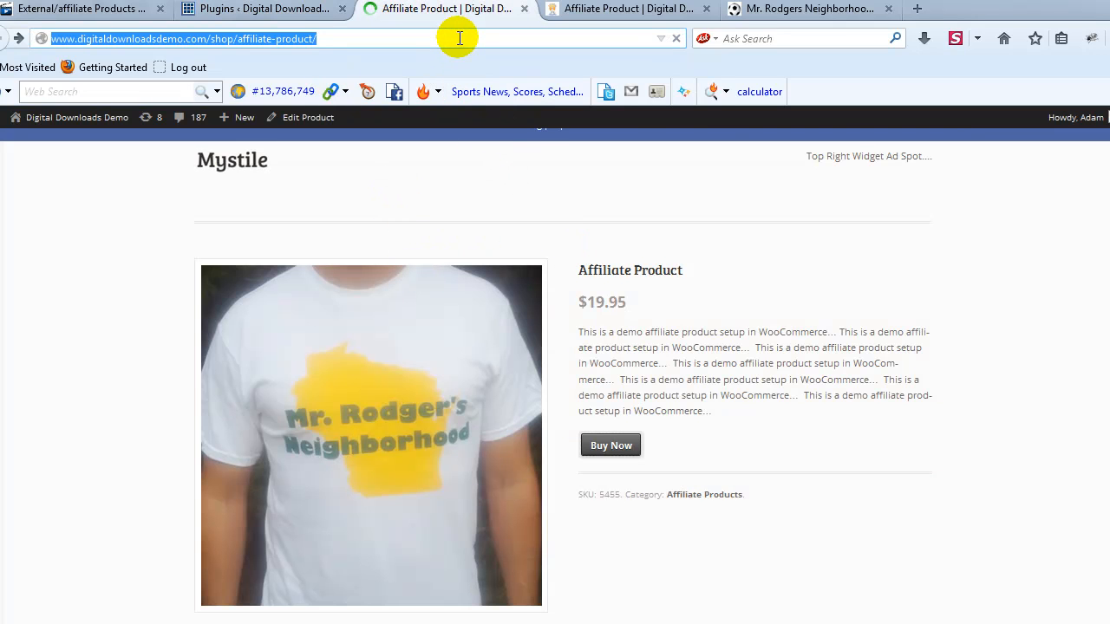
scroll(down, 3)
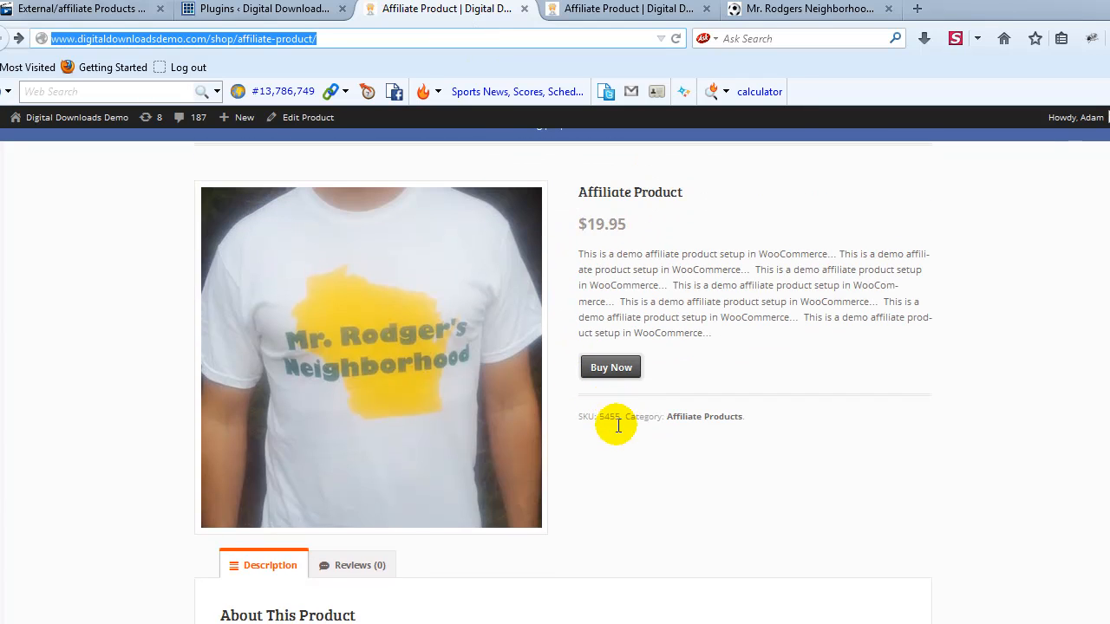
click(610, 367)
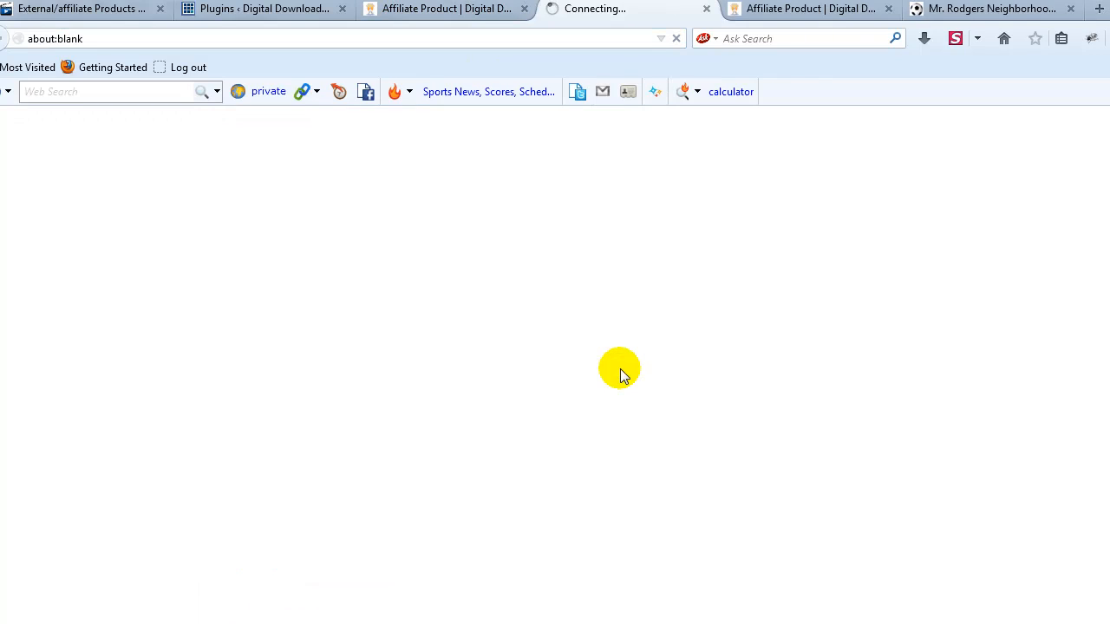
mouse_move(525, 71)
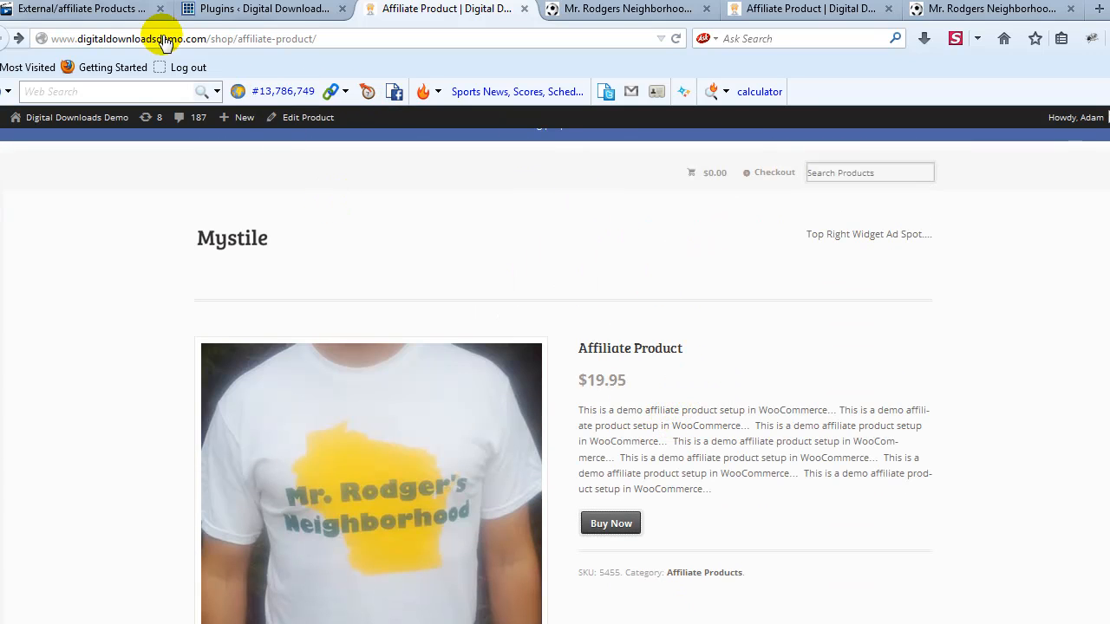
click(78, 8)
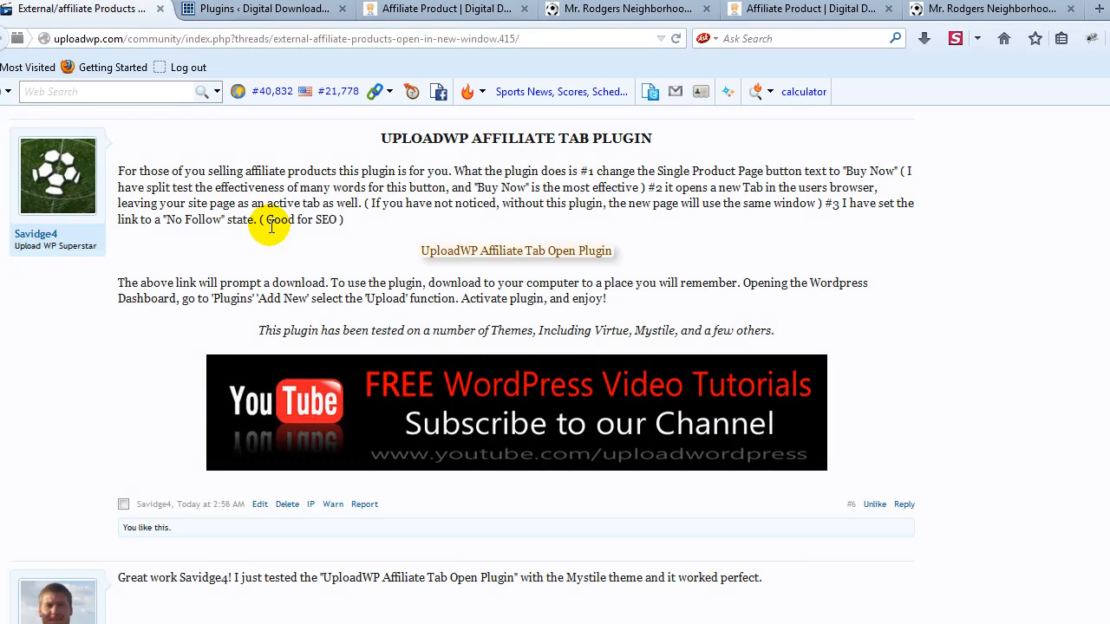
mouse_move(271, 251)
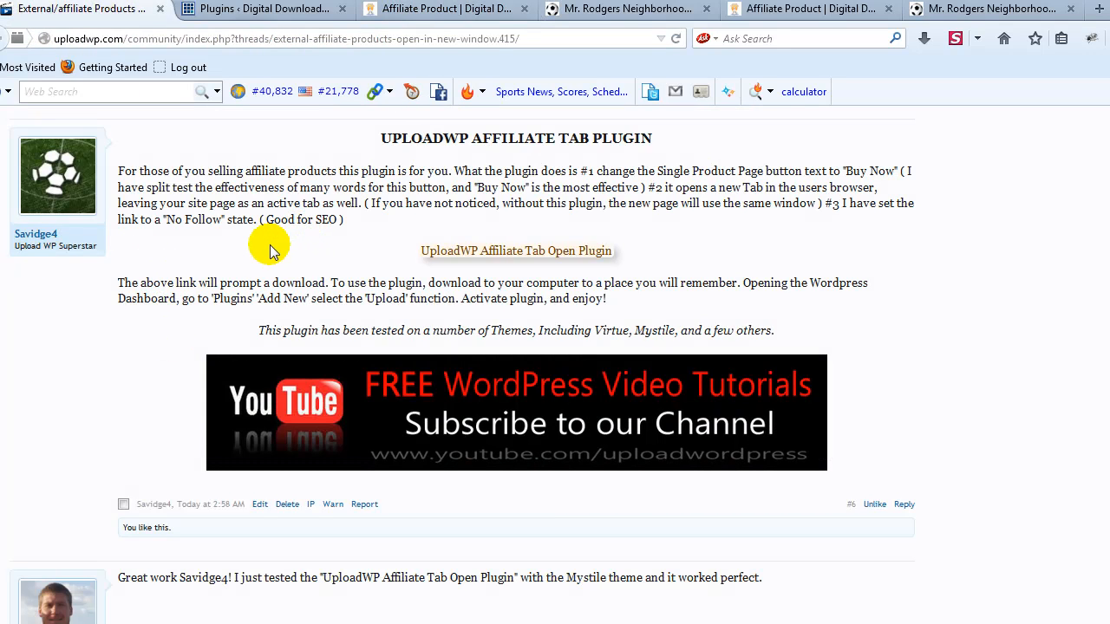
mouse_move(459, 256)
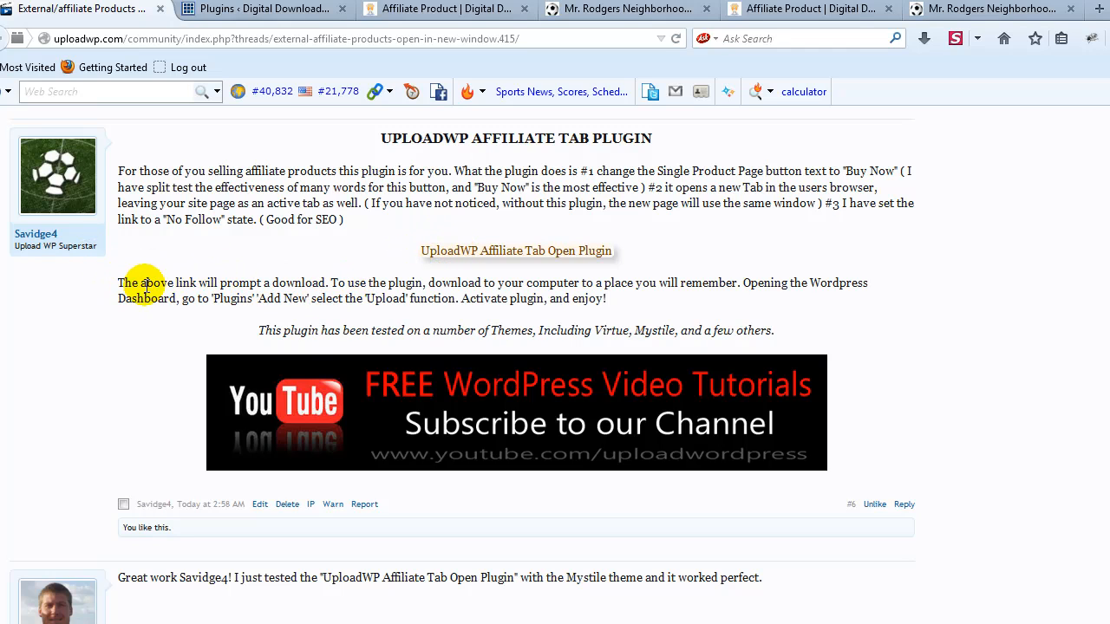
mouse_move(324, 305)
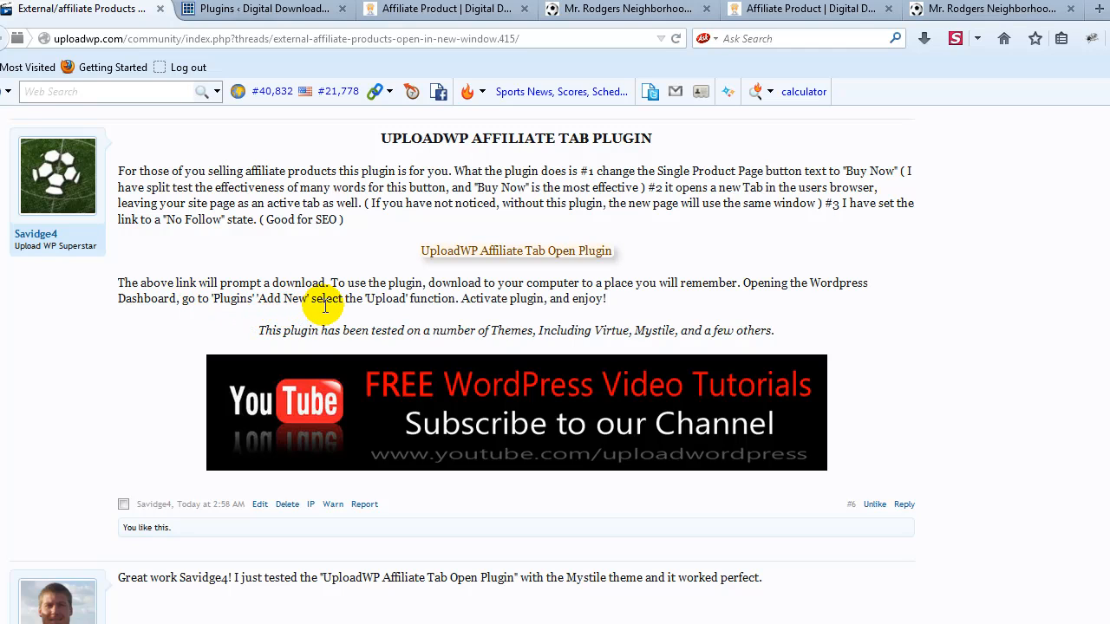